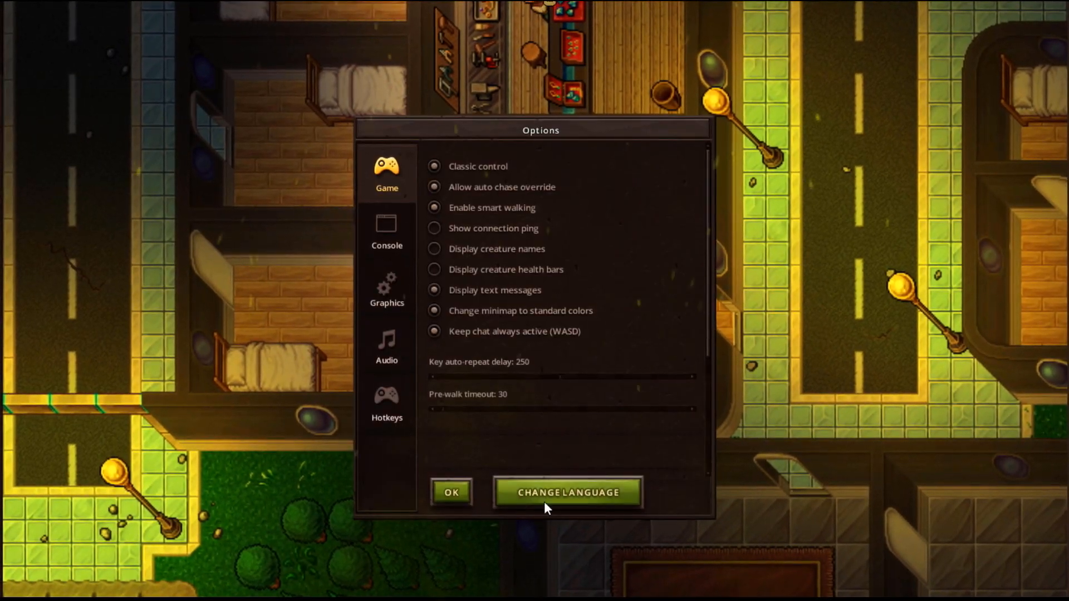
Leave the Tibia client's Options window and bring up Tibia.com latest news in Chrome
click(567, 492)
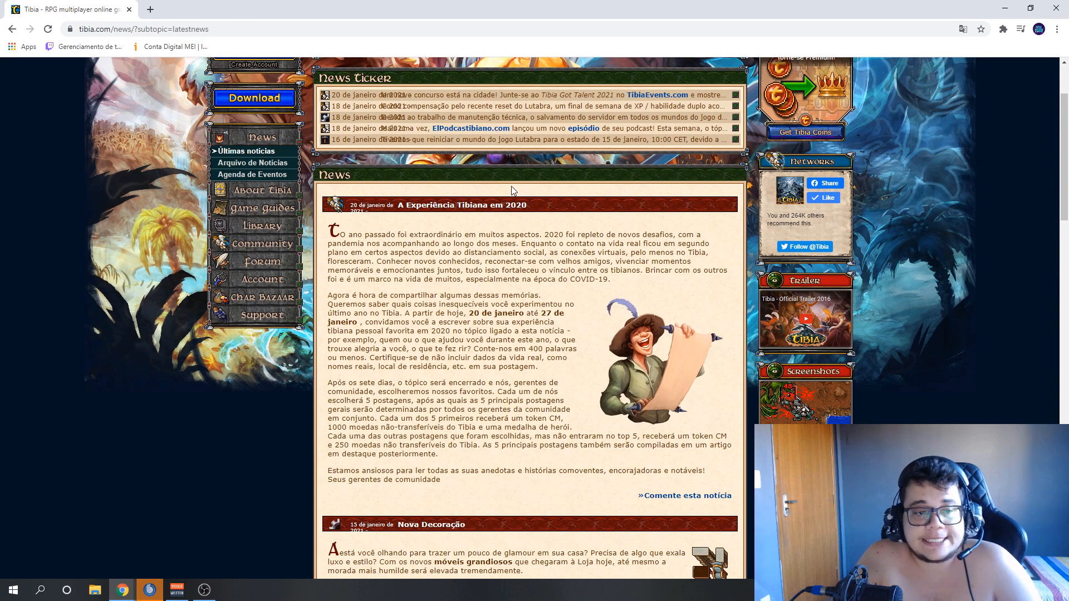
scroll(down, 3)
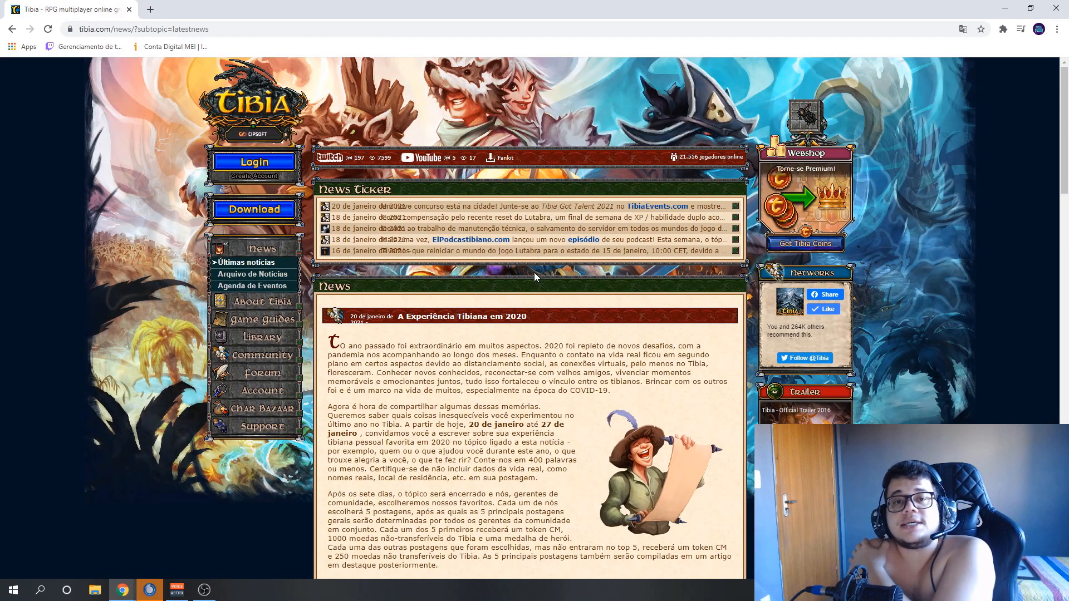
scroll(down, 3)
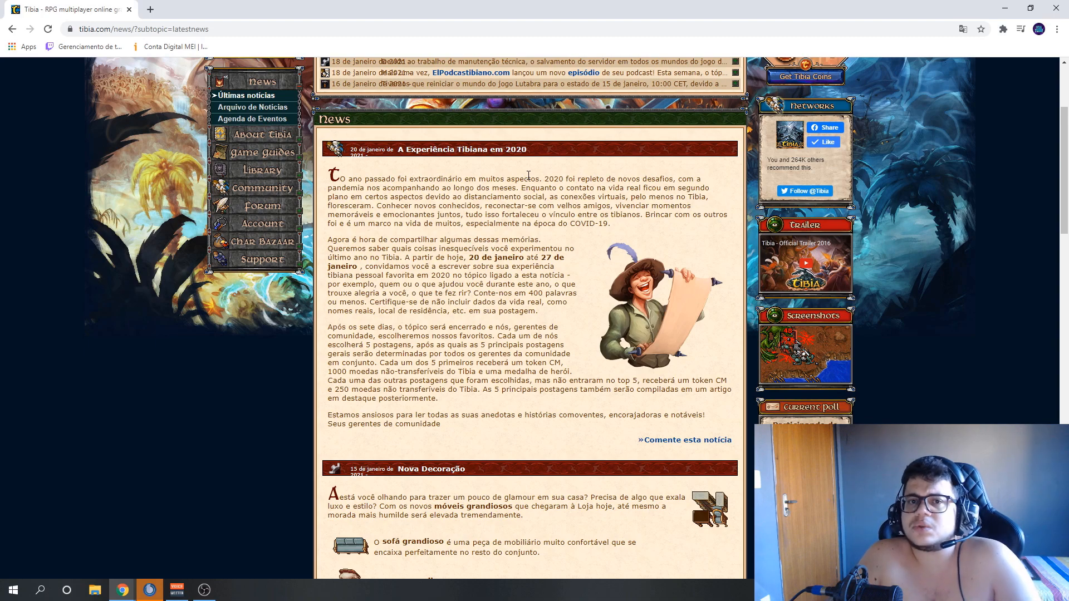
mouse_move(437, 168)
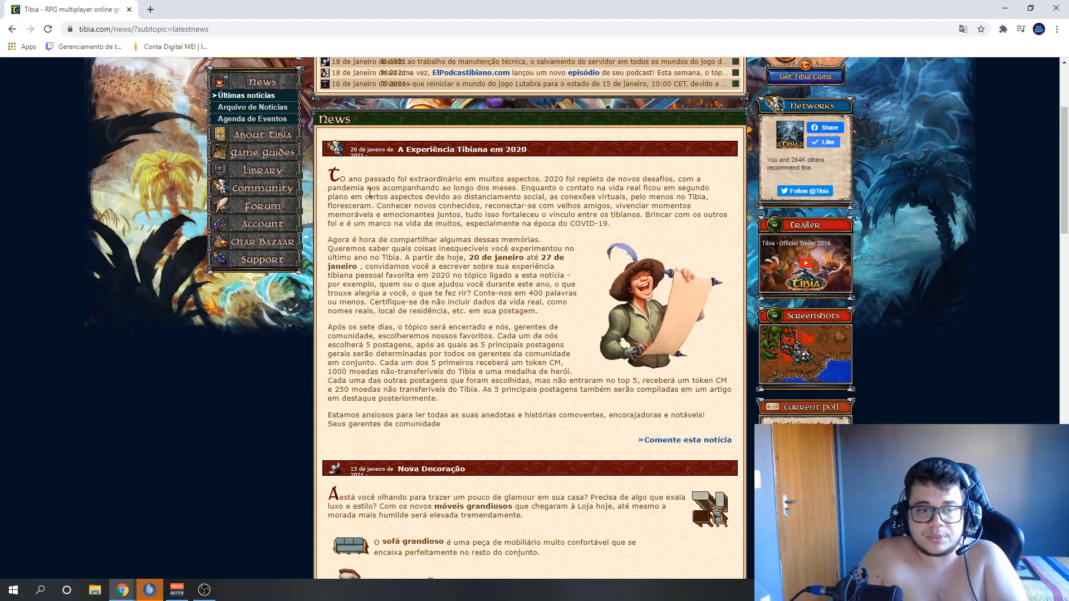
mouse_move(522, 193)
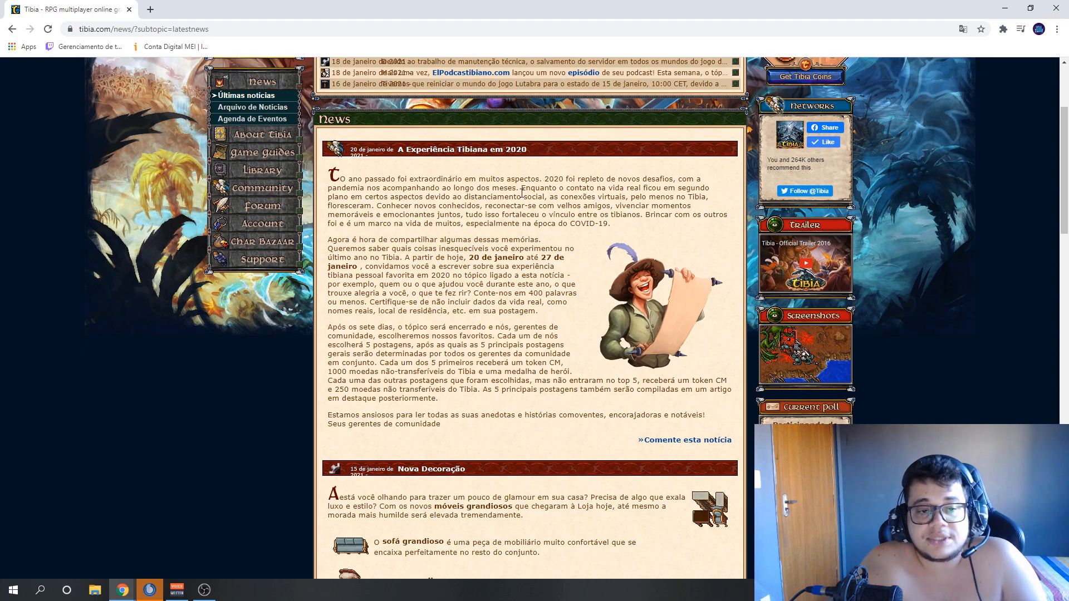
mouse_move(620, 178)
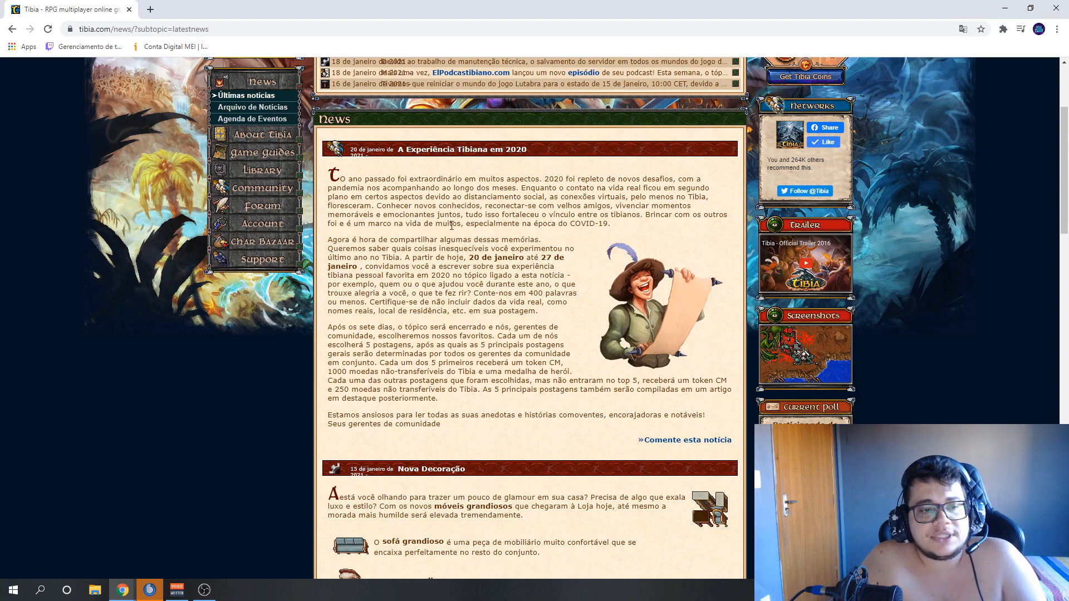
mouse_move(578, 222)
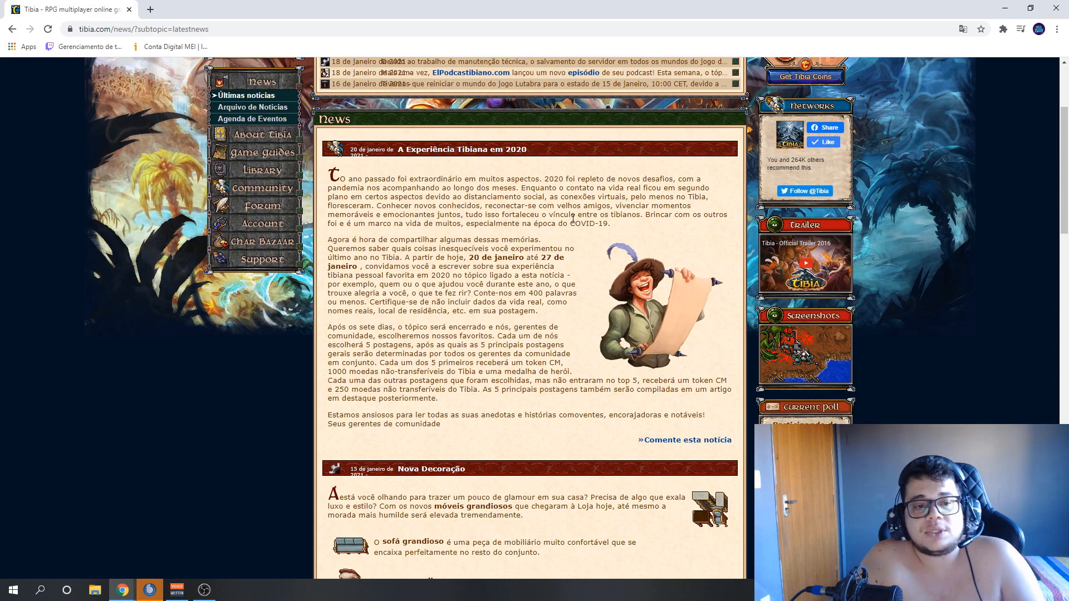
scroll(down, 3)
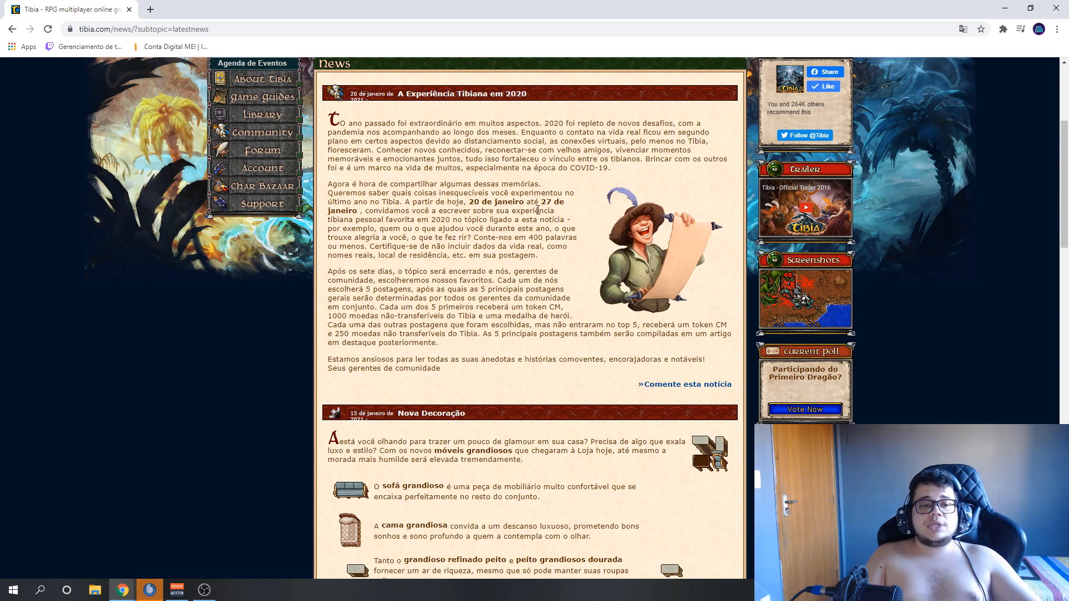
mouse_move(671, 407)
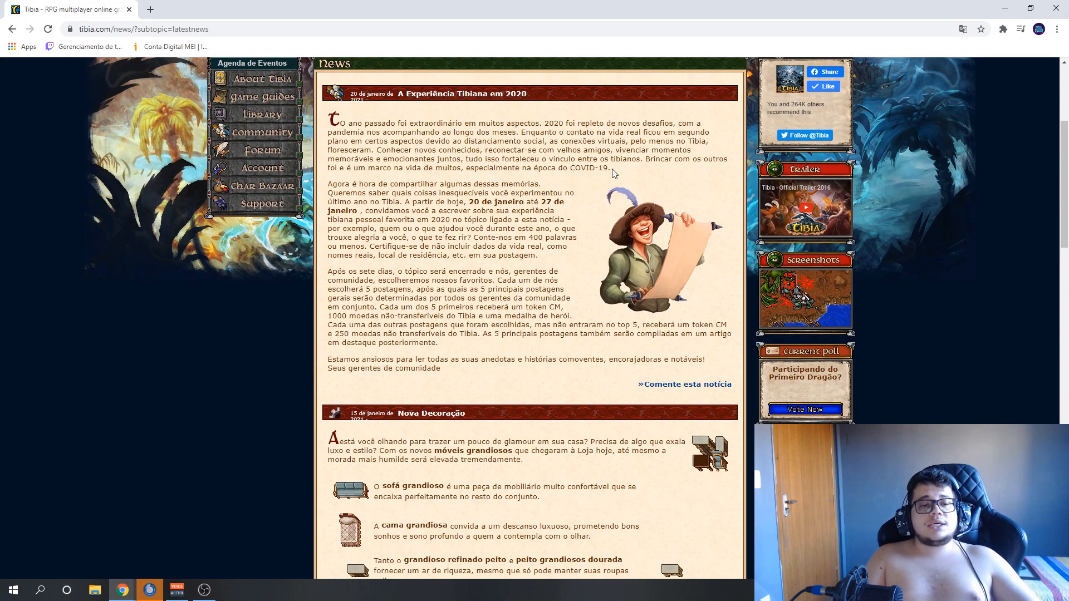
mouse_move(346, 219)
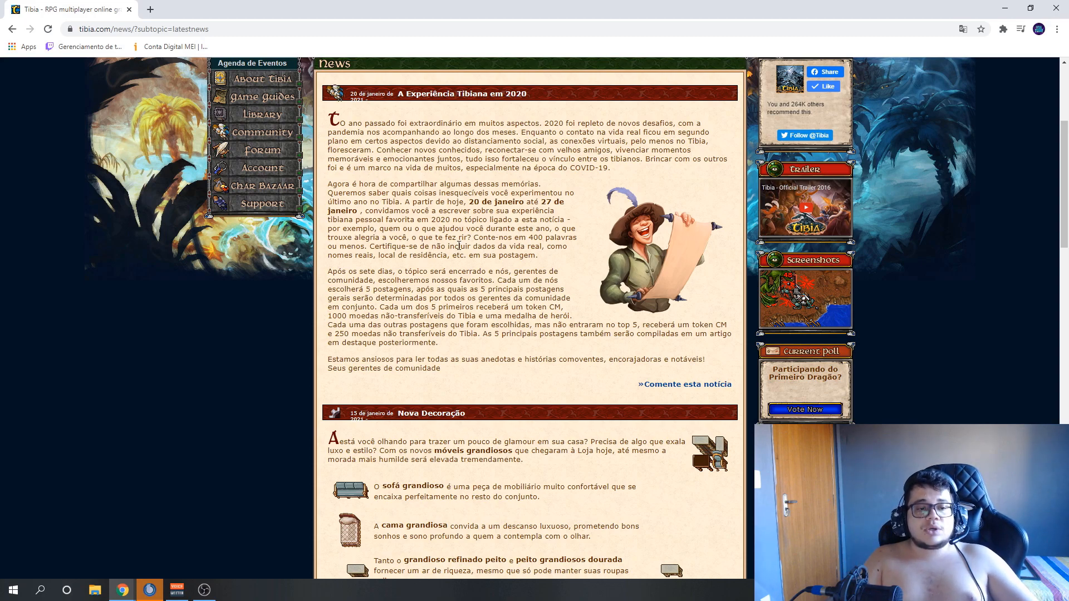
mouse_move(361, 266)
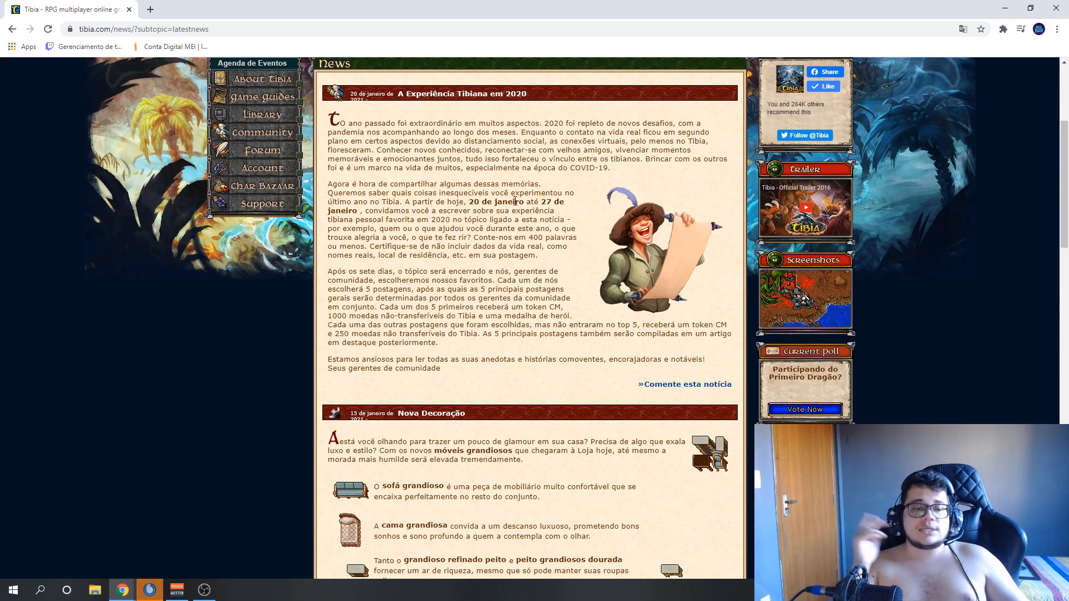
scroll(down, 3)
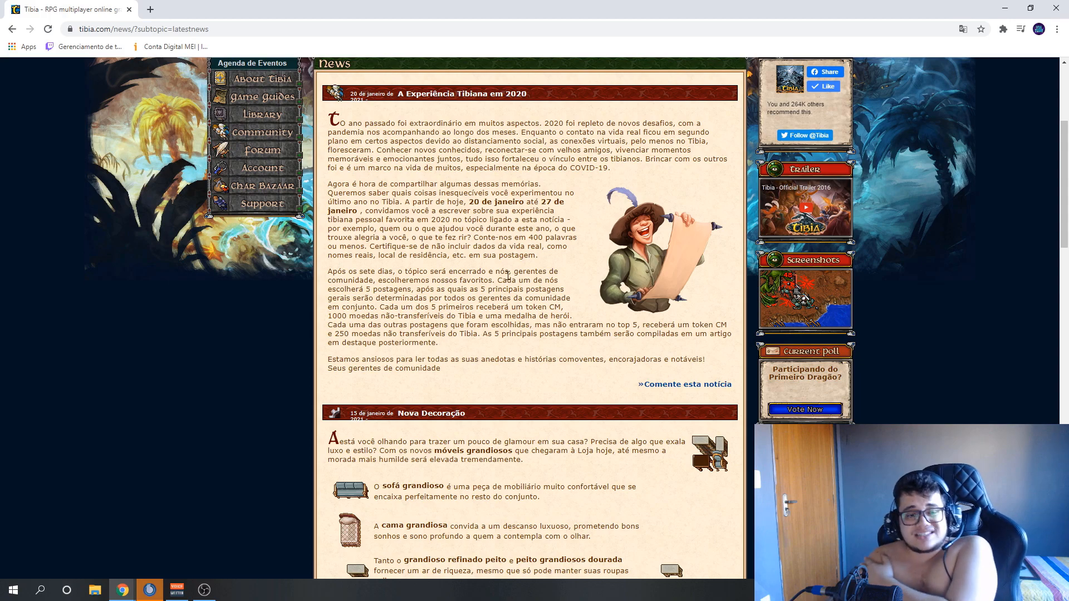
scroll(down, 3)
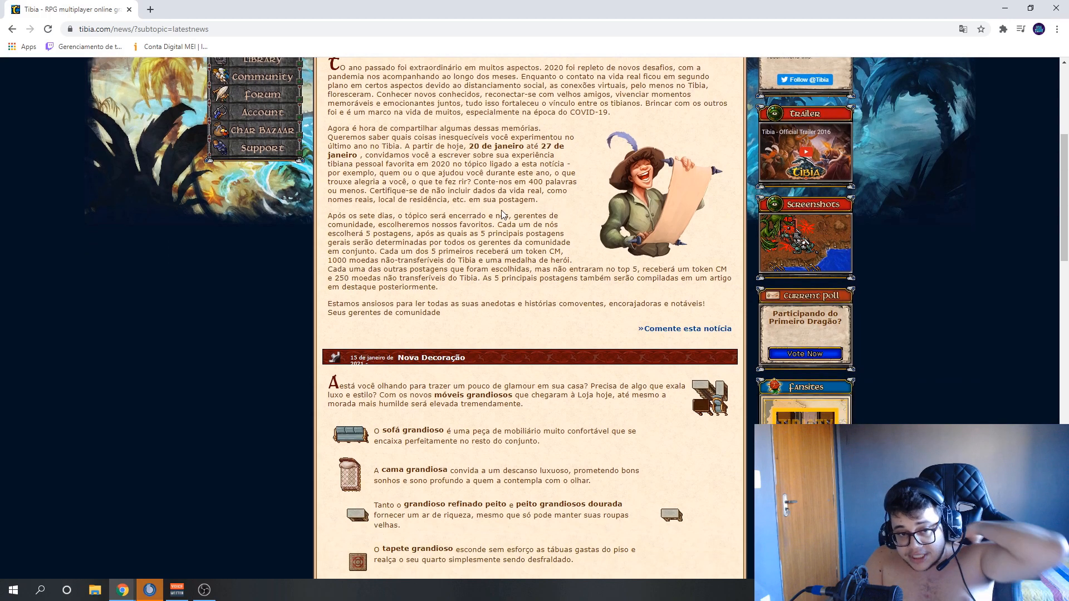
mouse_move(341, 235)
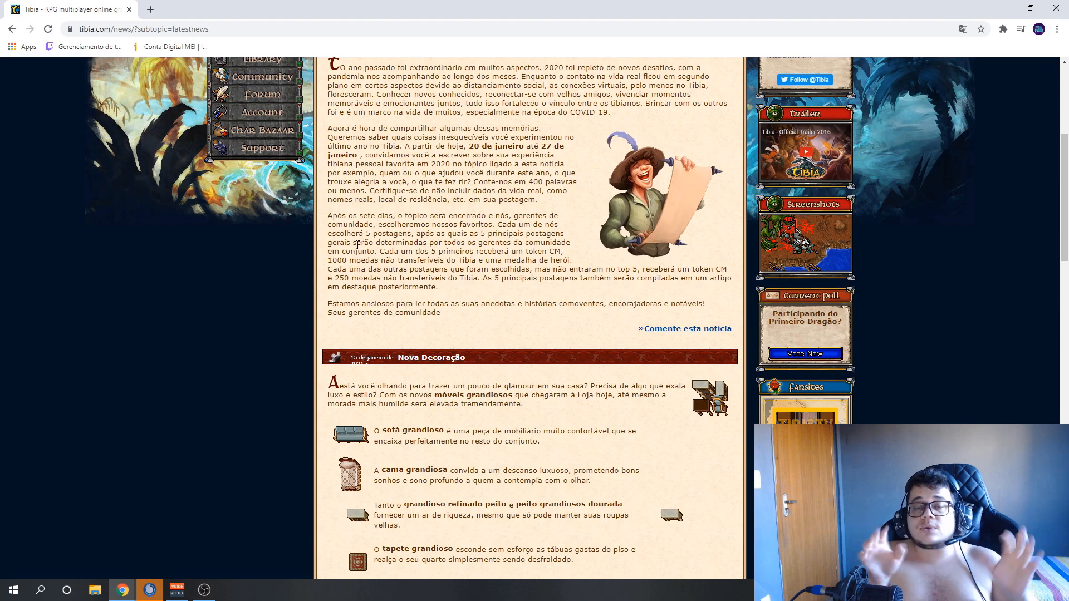
mouse_move(170, 557)
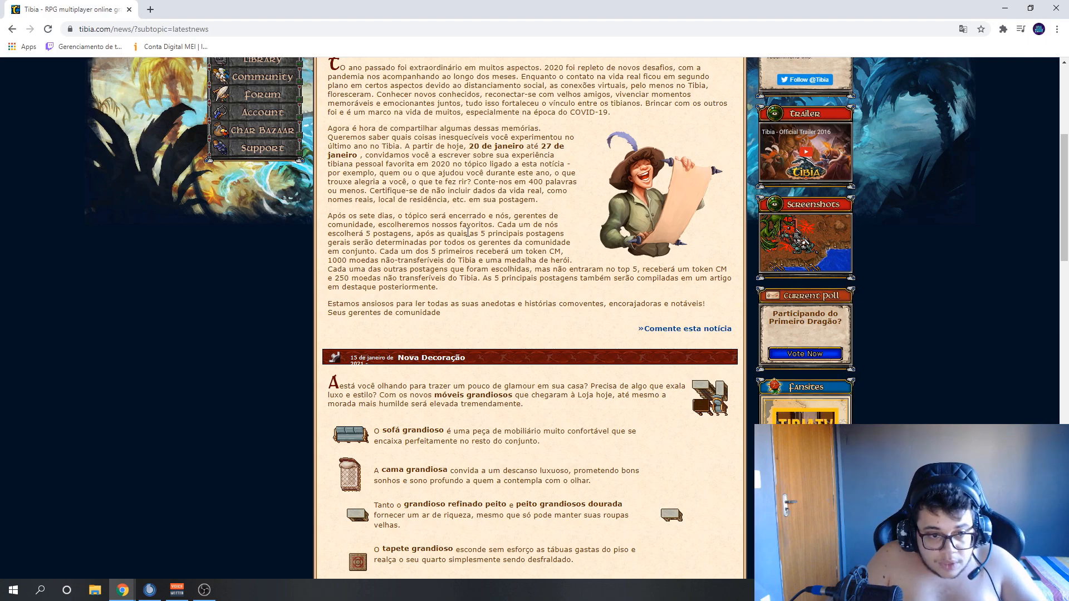
scroll(down, 3)
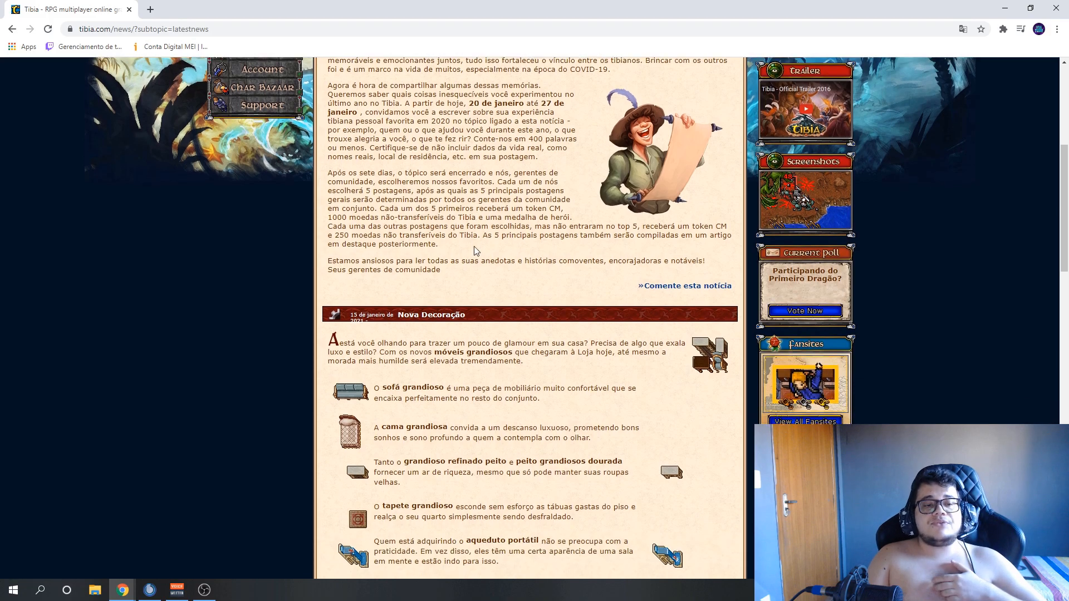
scroll(down, 3)
text(cm)
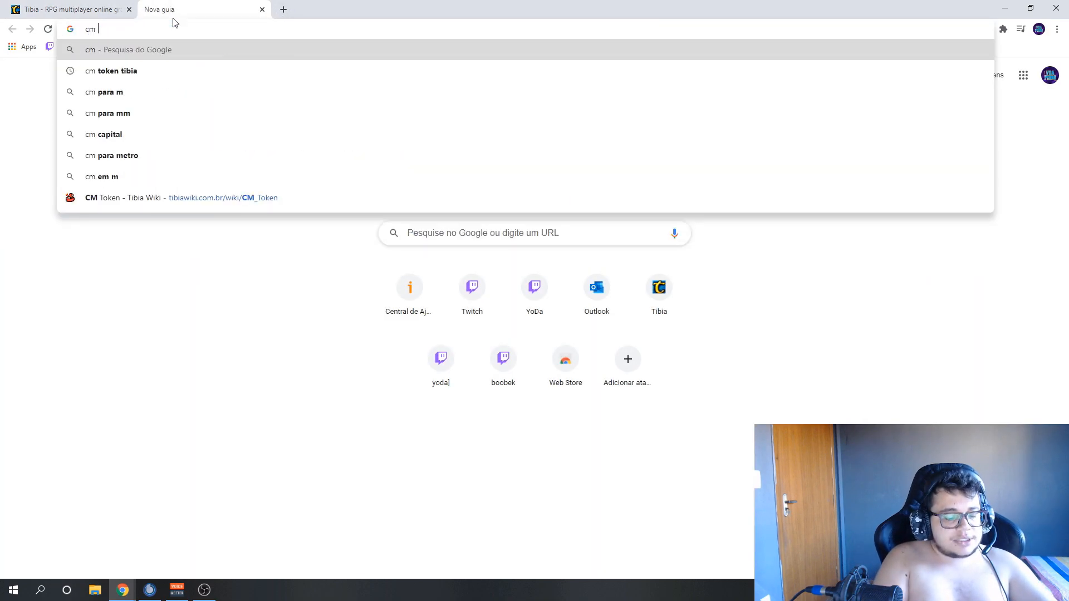
Search 'cm token tibia', open the TibiaWiki CM Token page, and close its enlarged picture
click(113, 70)
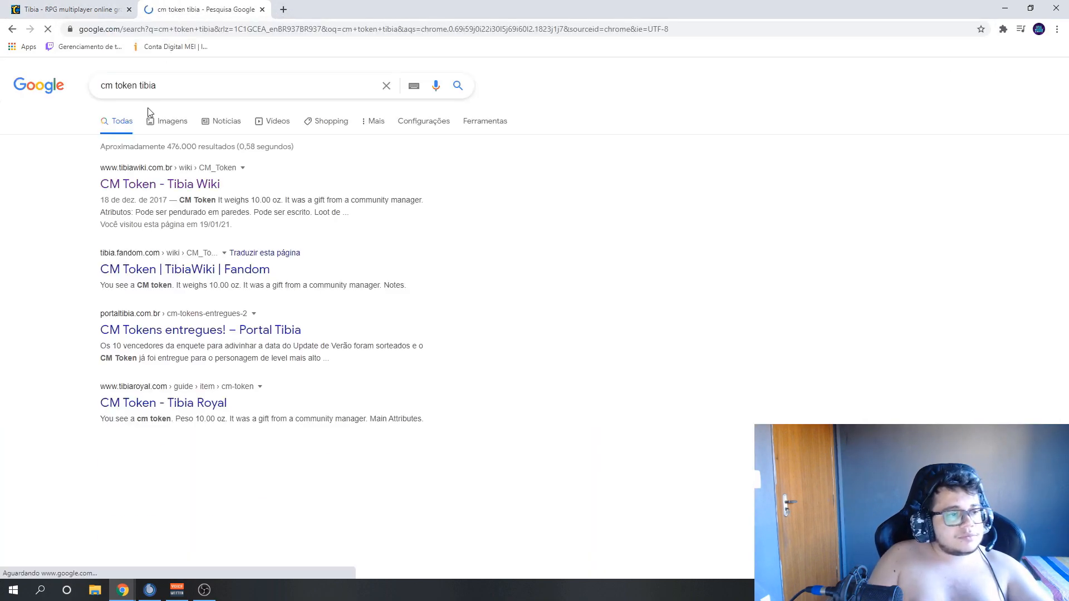
click(160, 183)
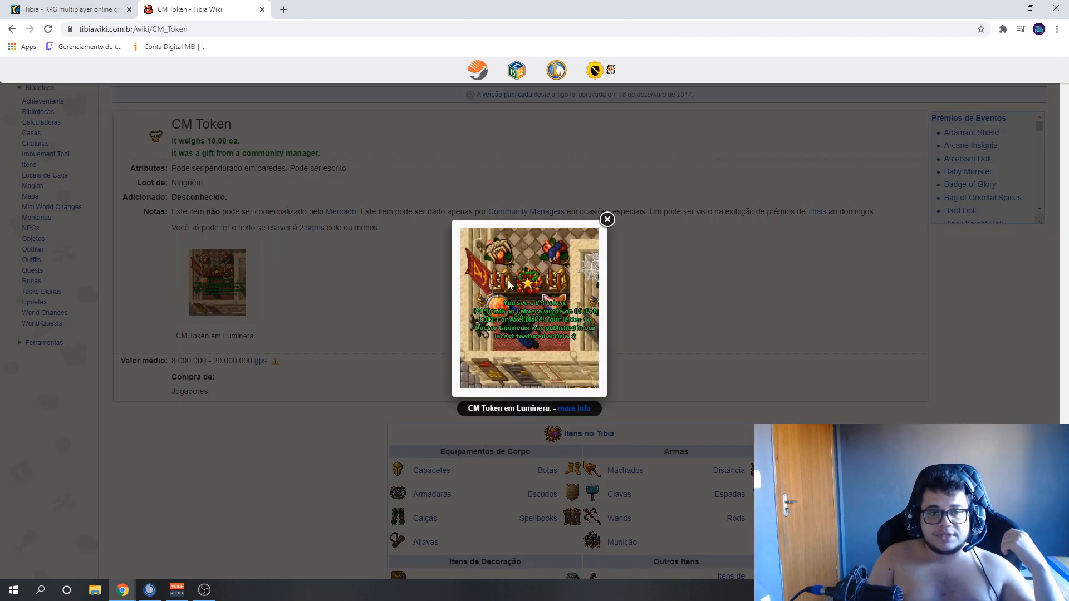
click(605, 220)
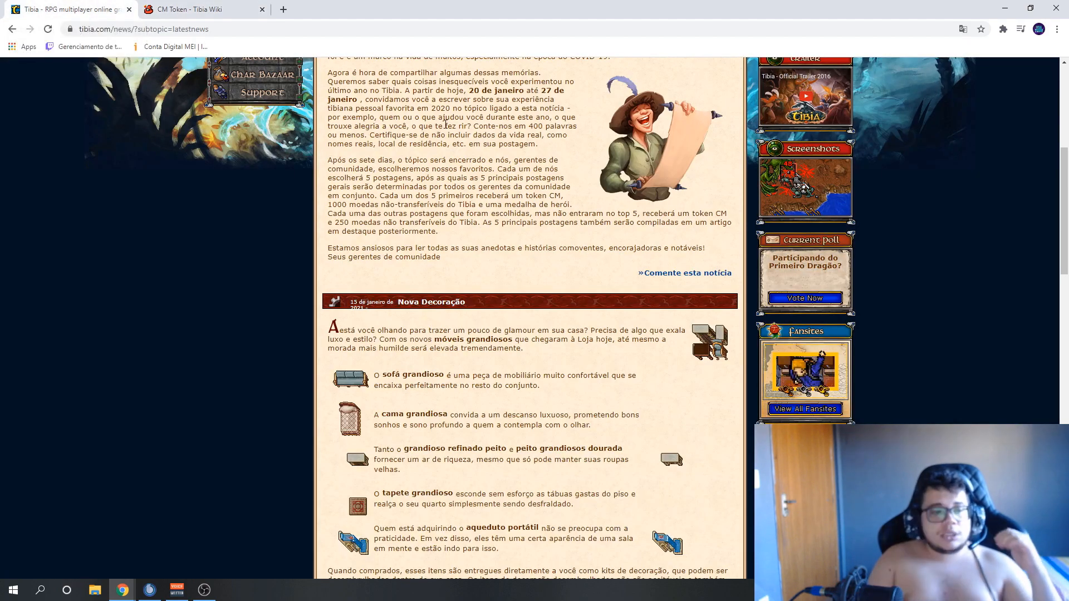
click(201, 9)
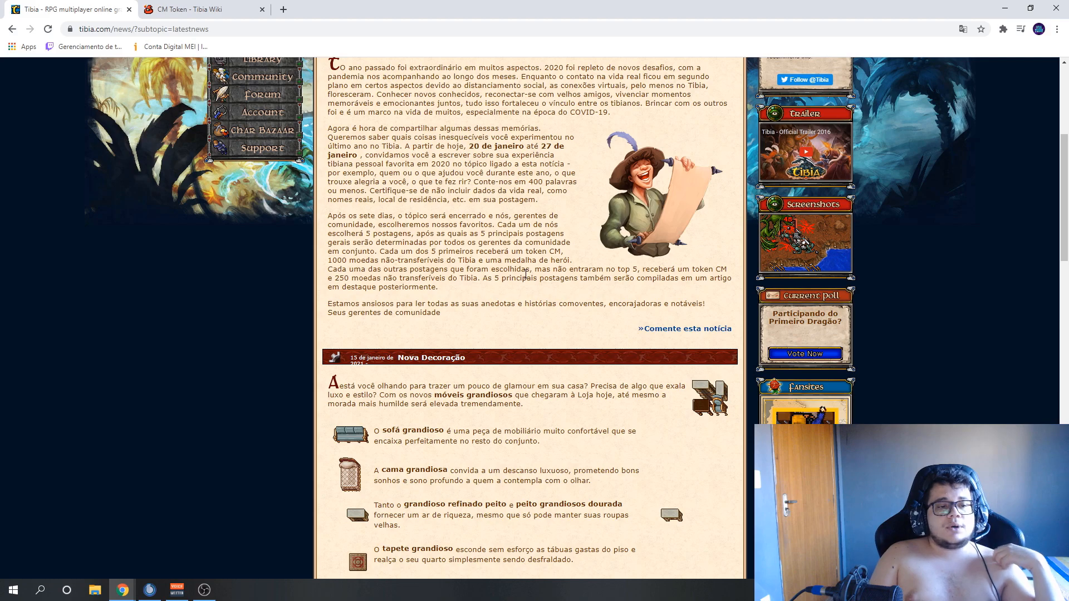
drag(498, 260, 574, 261)
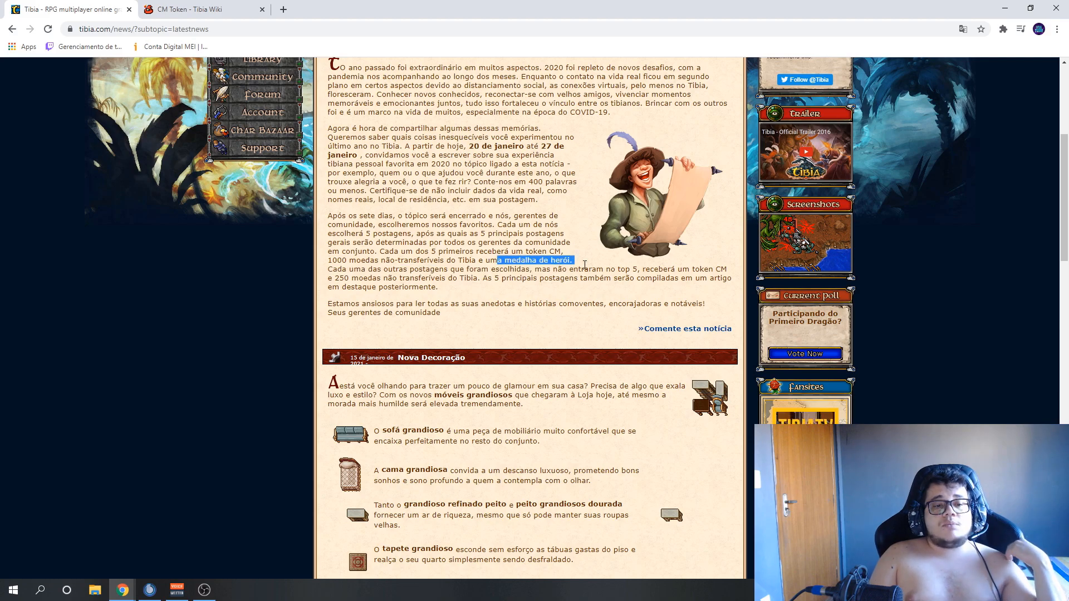
click(580, 265)
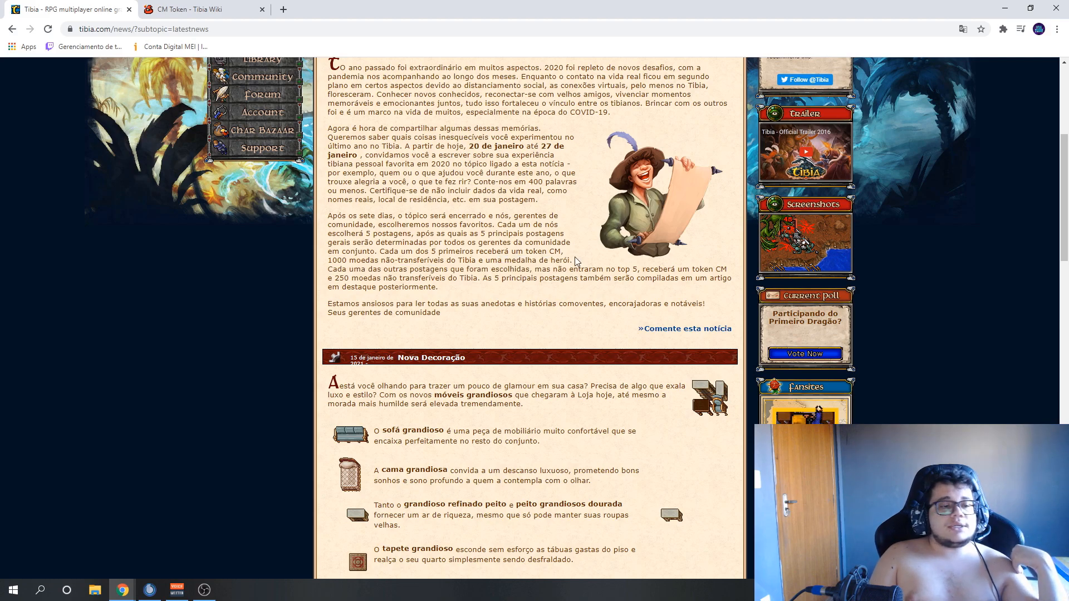
Search 'hero medal tibi' in a new tab and view the Hero's Medal TibiaWiki picture
click(416, 9)
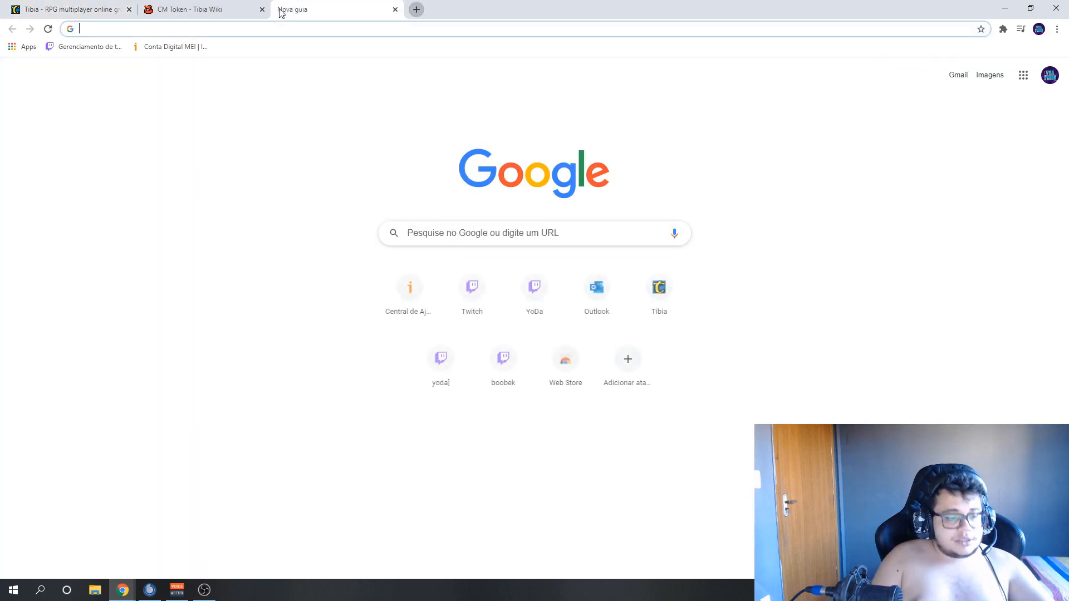
text(hero medal tibi)
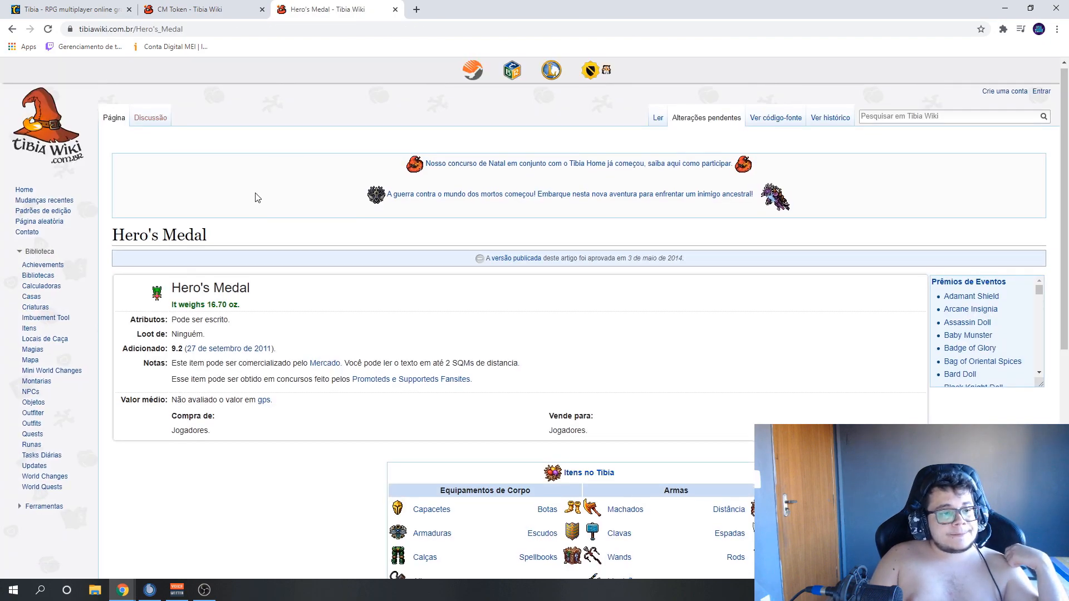
click(158, 292)
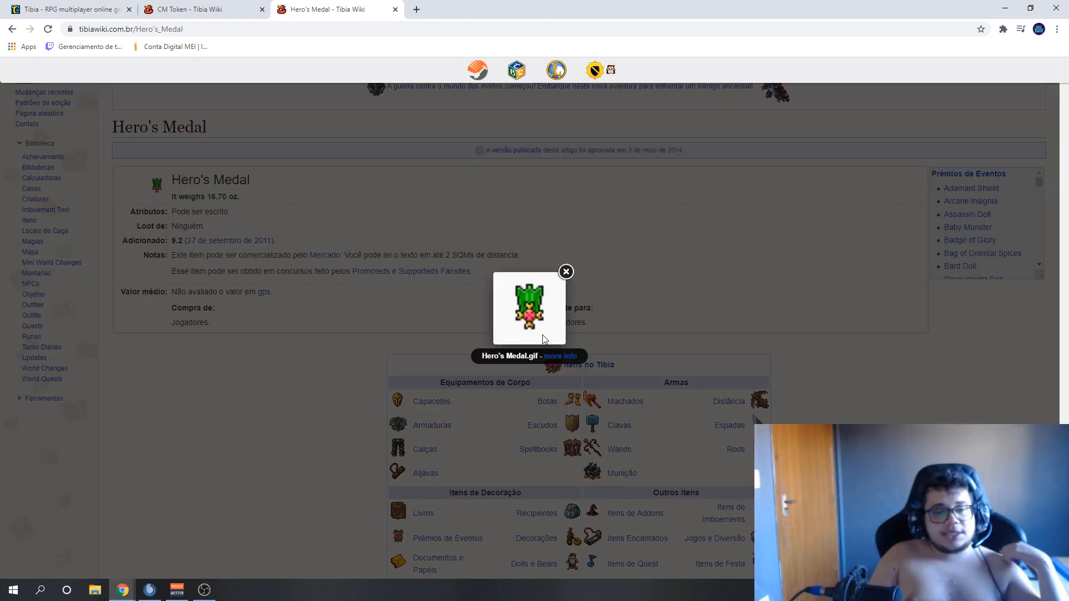
click(565, 271)
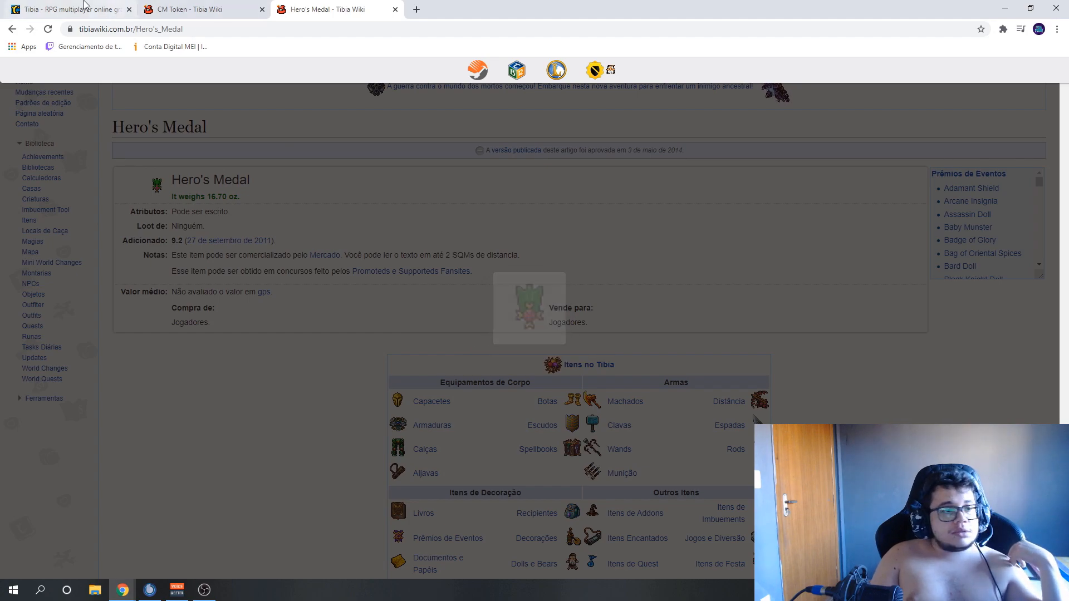
Switch between the Hero's Medal page and the contest article, ending on Tibia.com
click(68, 9)
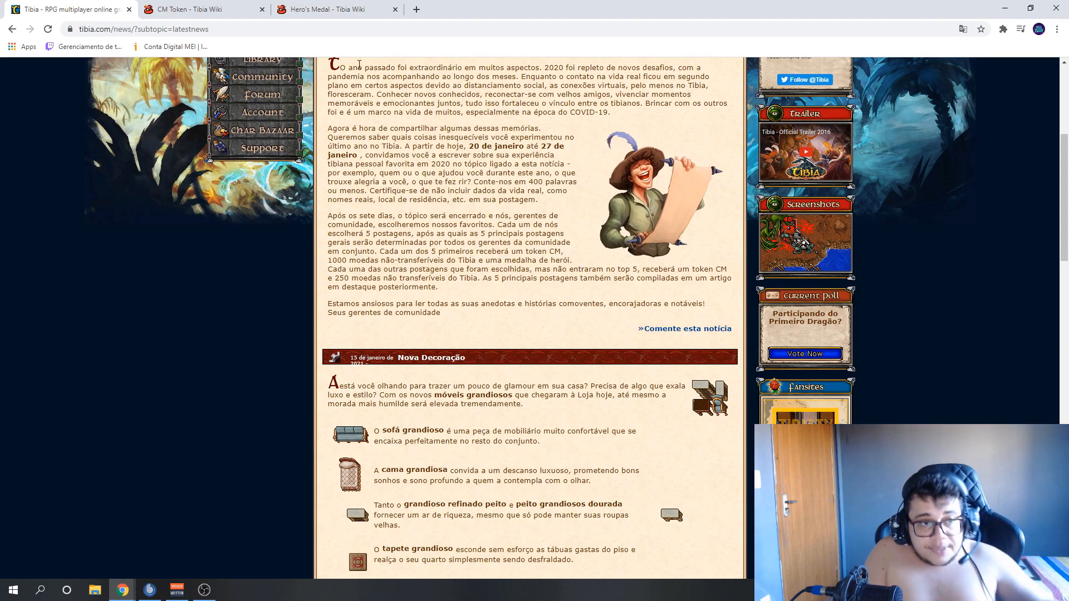
click(334, 9)
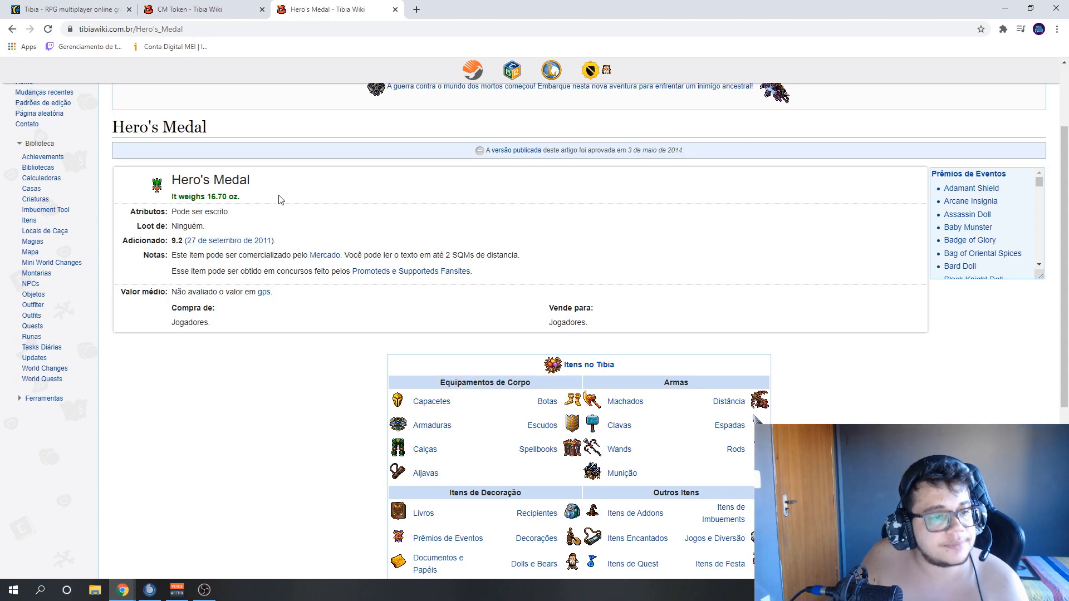
click(64, 9)
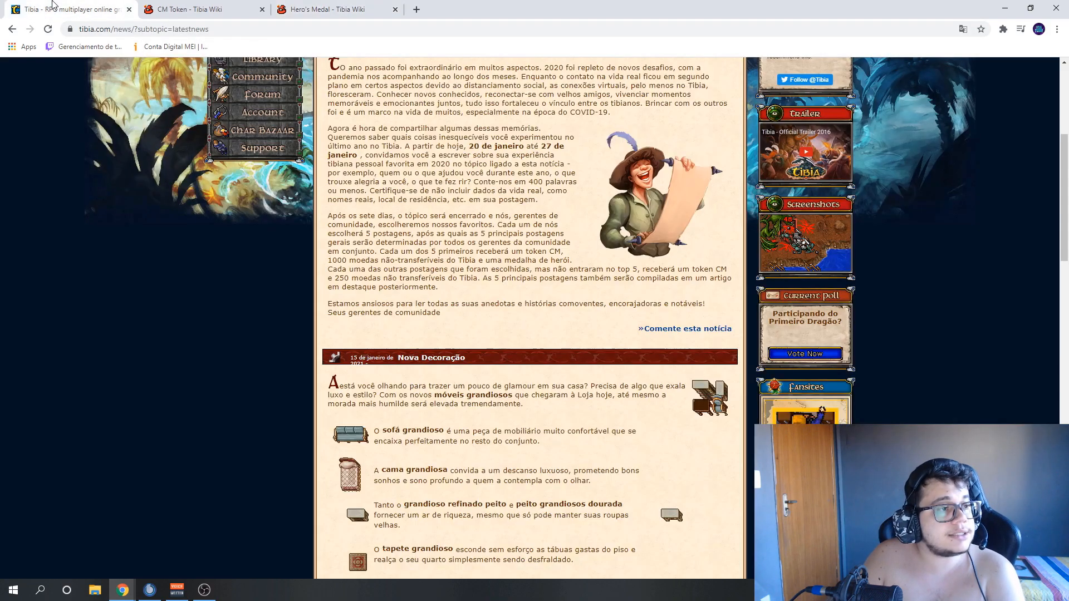
scroll(down, 3)
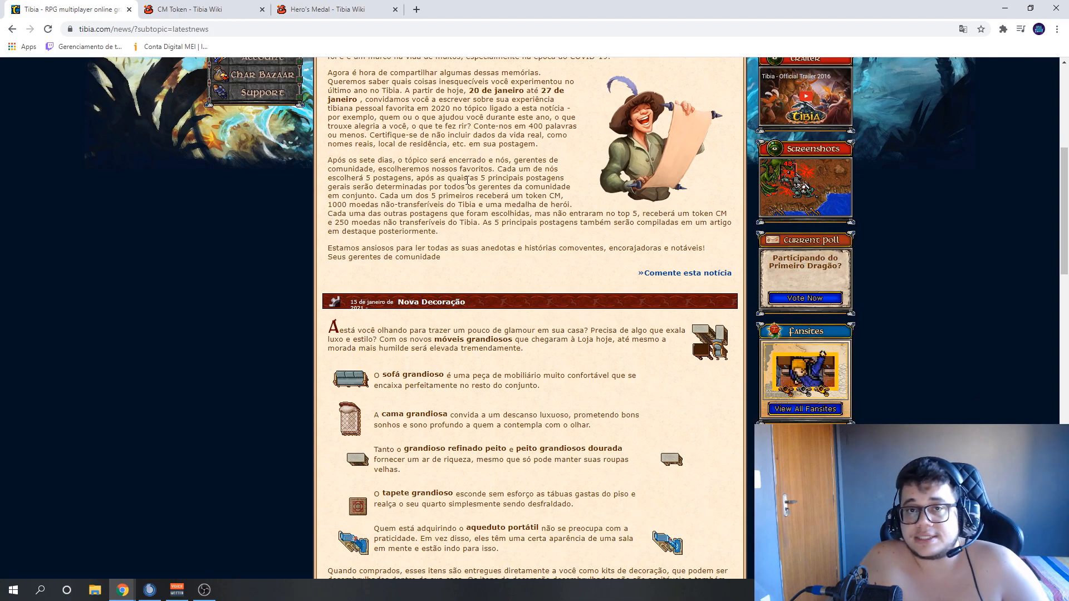
scroll(down, 3)
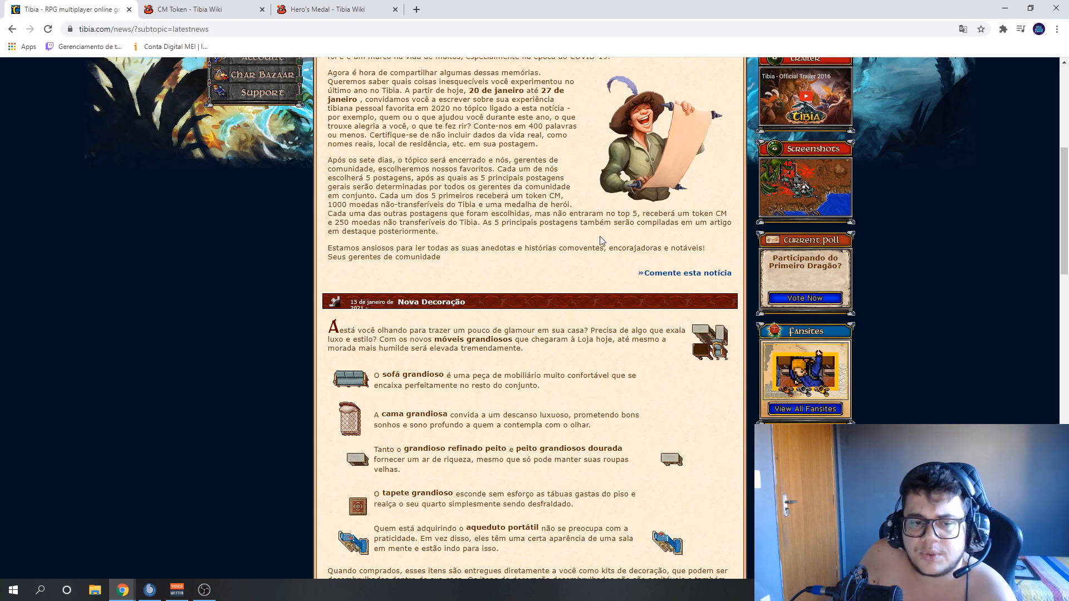
mouse_move(655, 247)
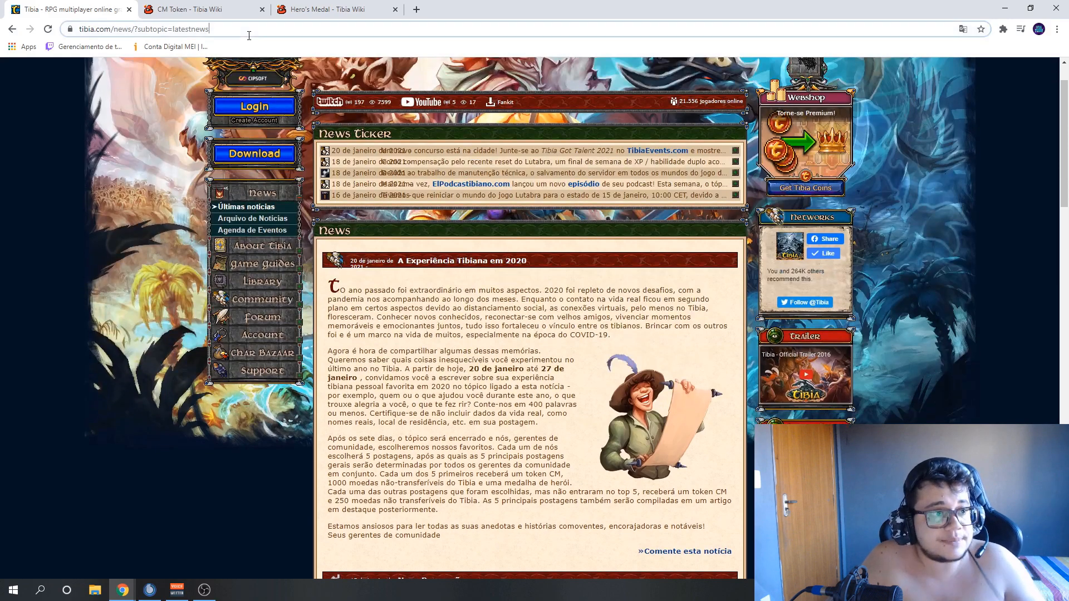
Show the contest article in original English and follow 'Comment on this news'
click(137, 28)
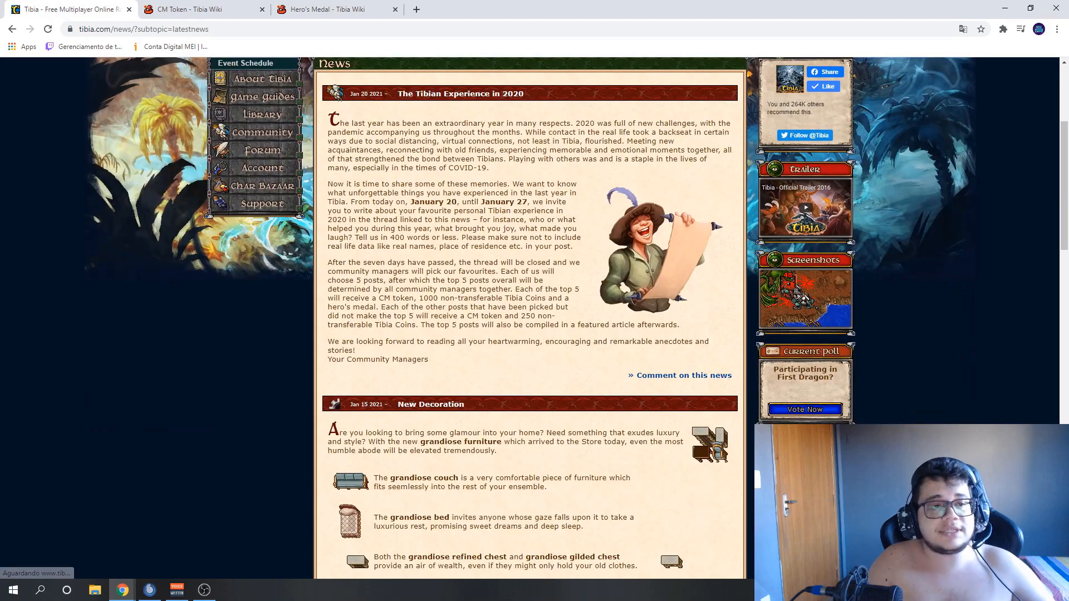
scroll(down, 3)
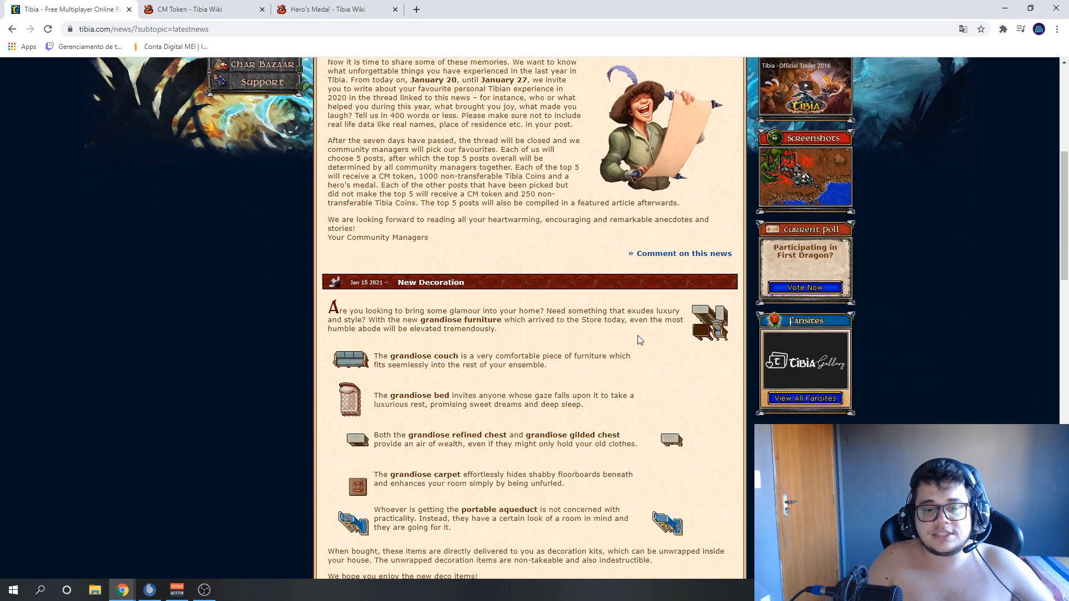
scroll(down, 3)
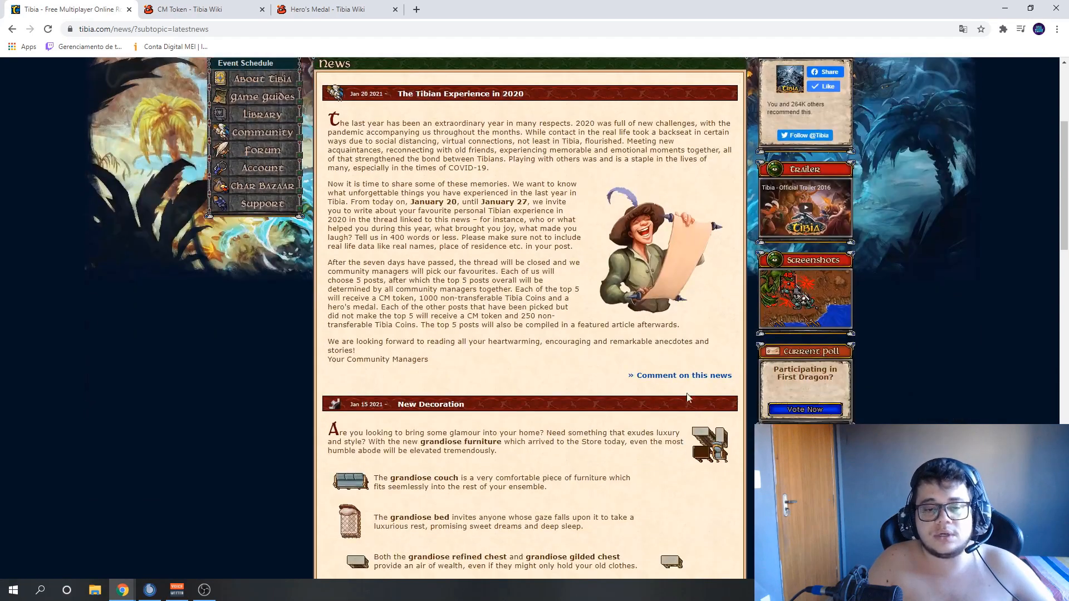
click(679, 375)
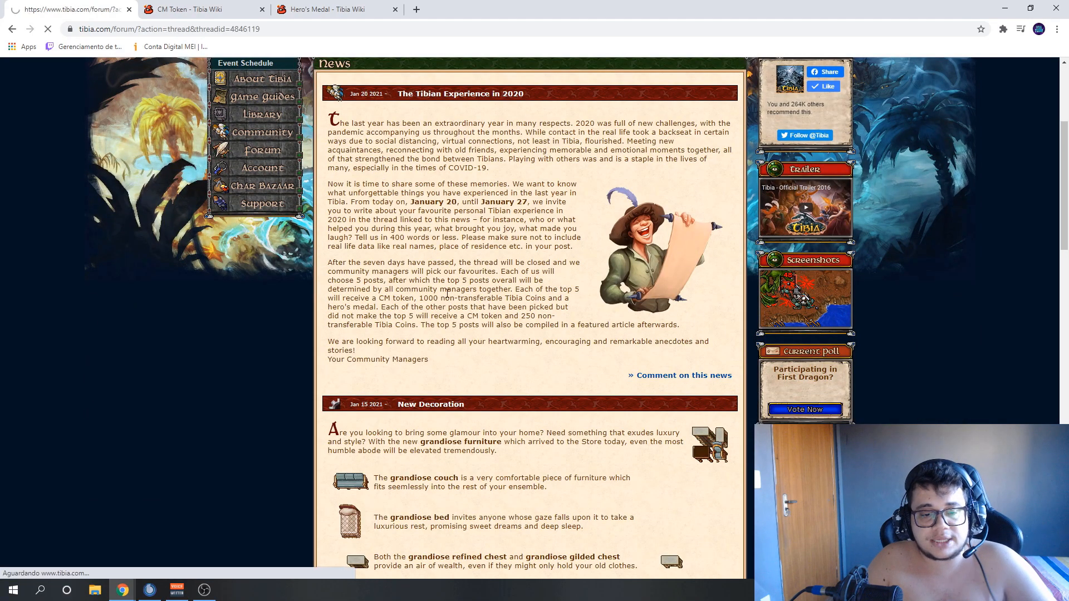
Load the 'News: The Tibian Experience in 2020' thread and highlight part of the Bazaar post title
click(682, 374)
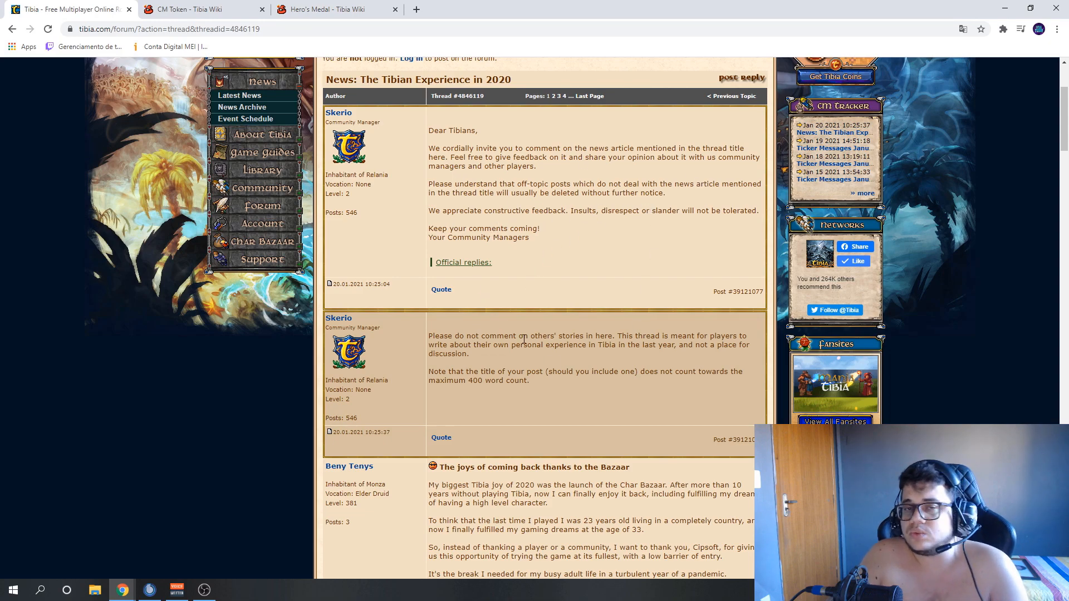
scroll(down, 3)
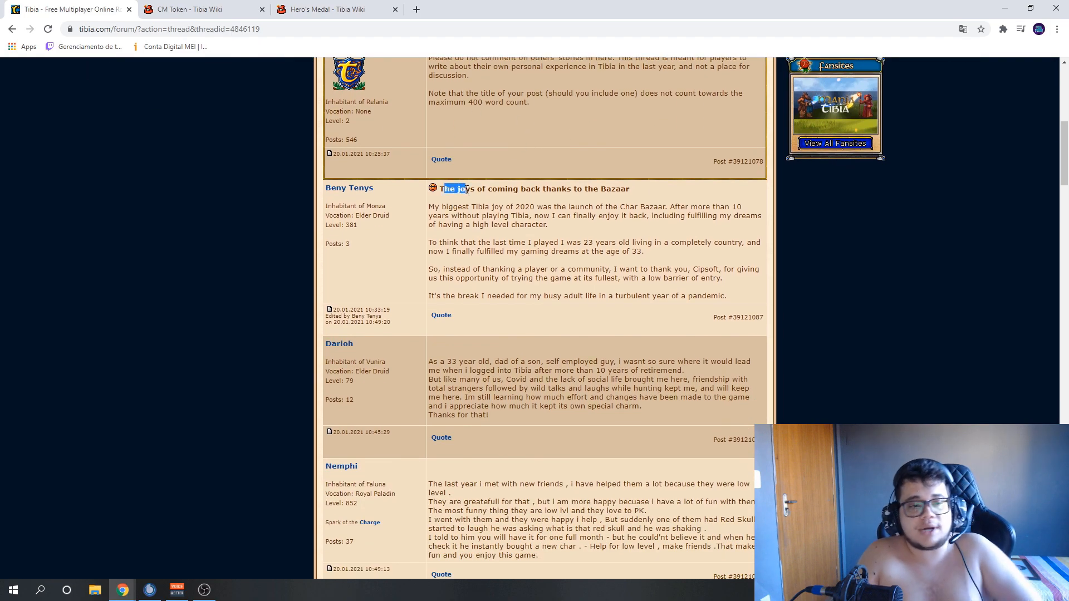
drag(460, 189, 494, 189)
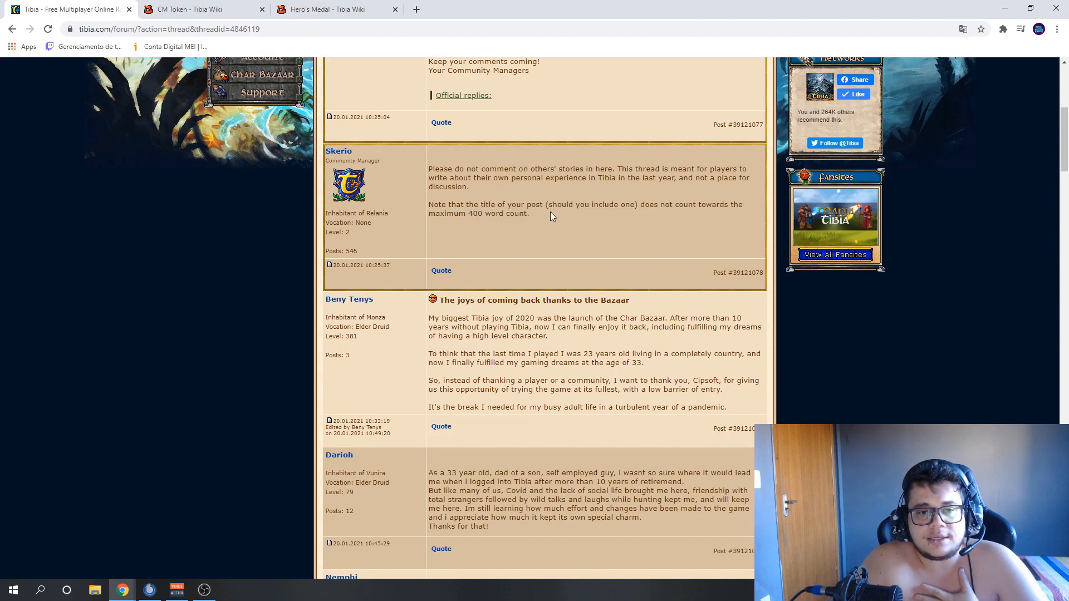
Scroll down through the players' posted stories in the forum thread
scroll(down, 3)
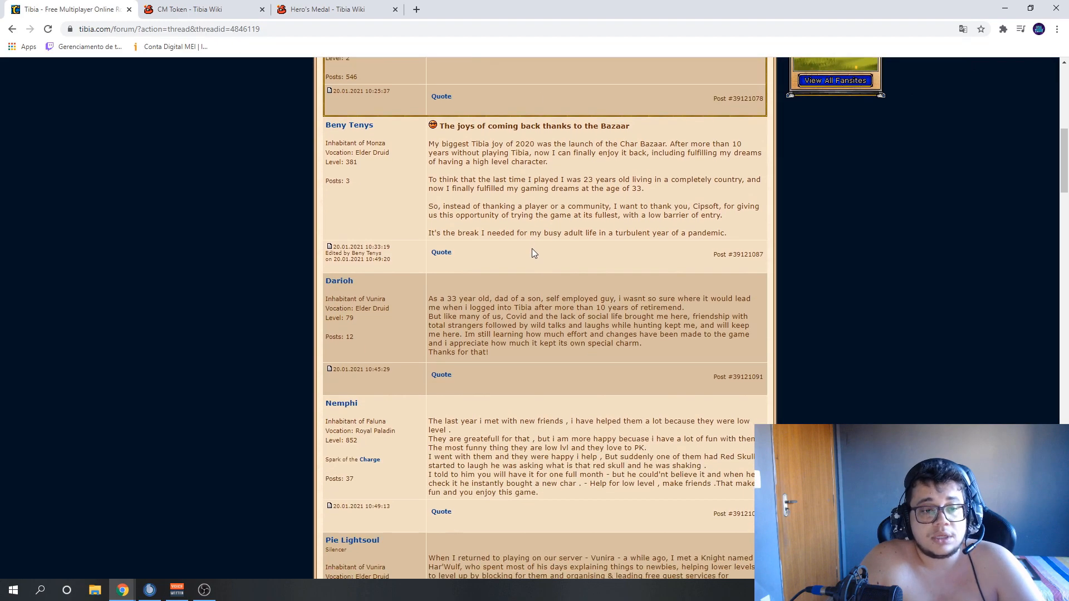
scroll(down, 3)
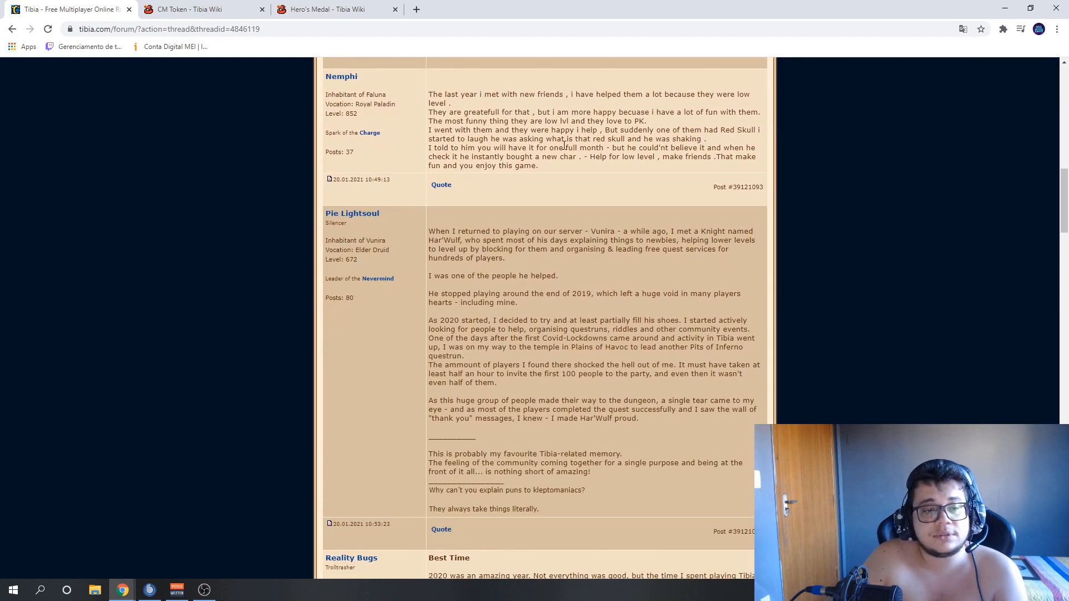
scroll(down, 3)
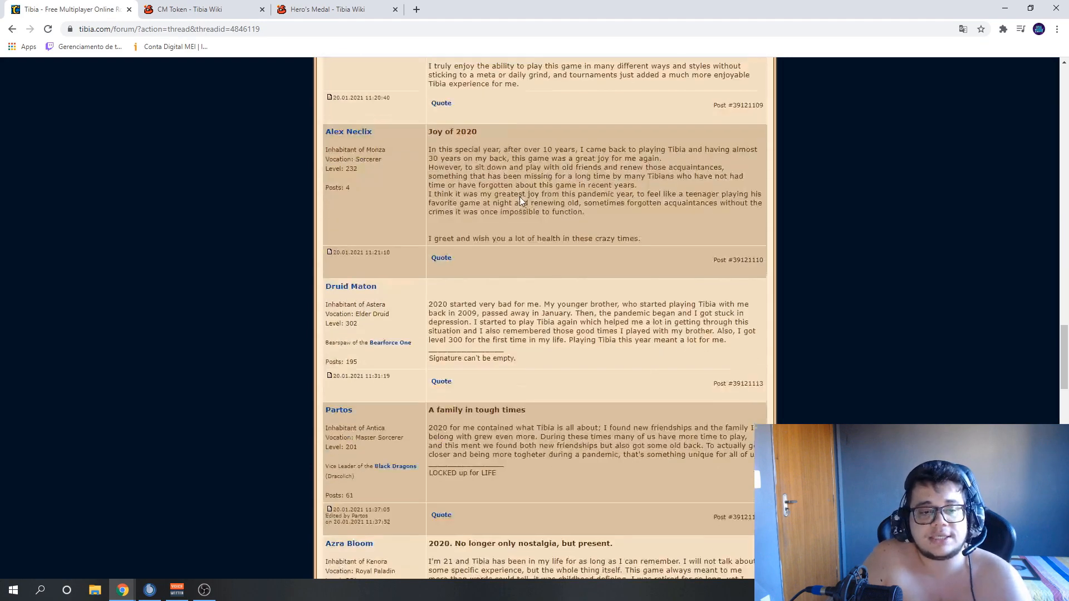
scroll(down, 3)
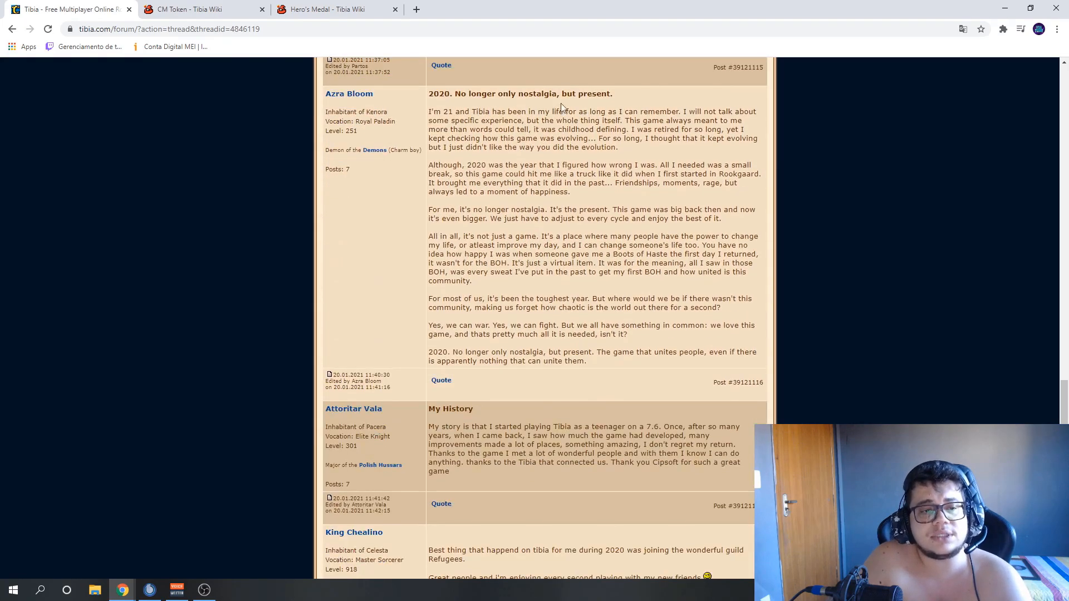
scroll(down, 3)
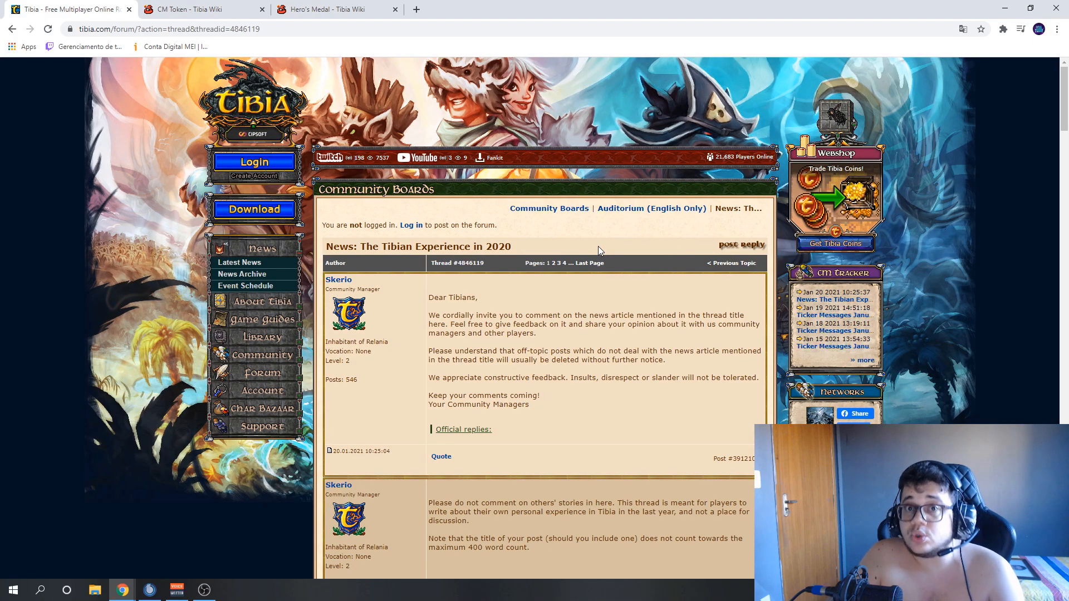
mouse_move(590, 227)
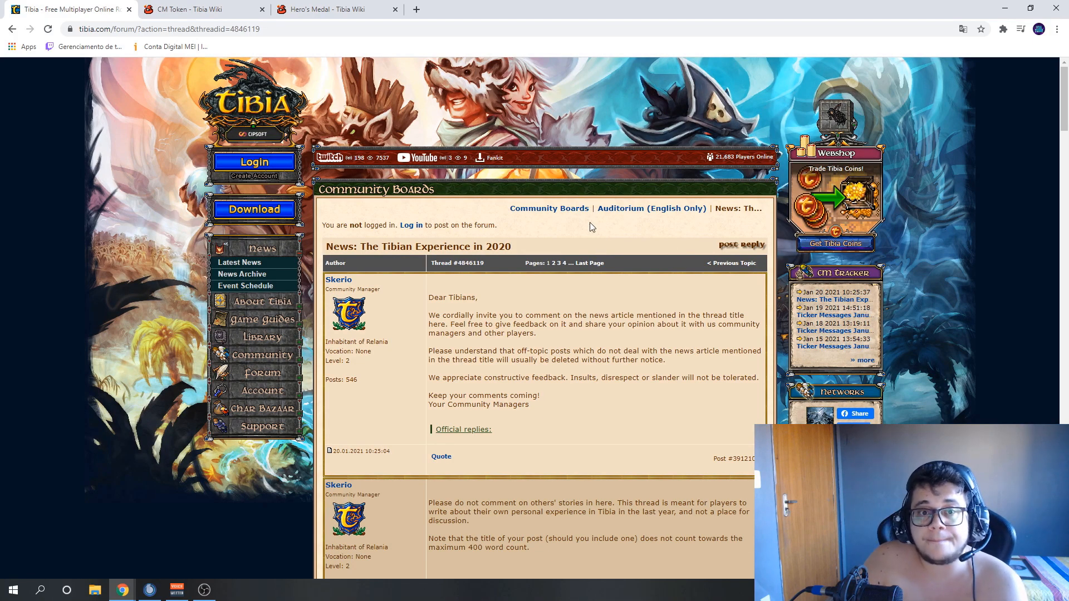
mouse_move(602, 235)
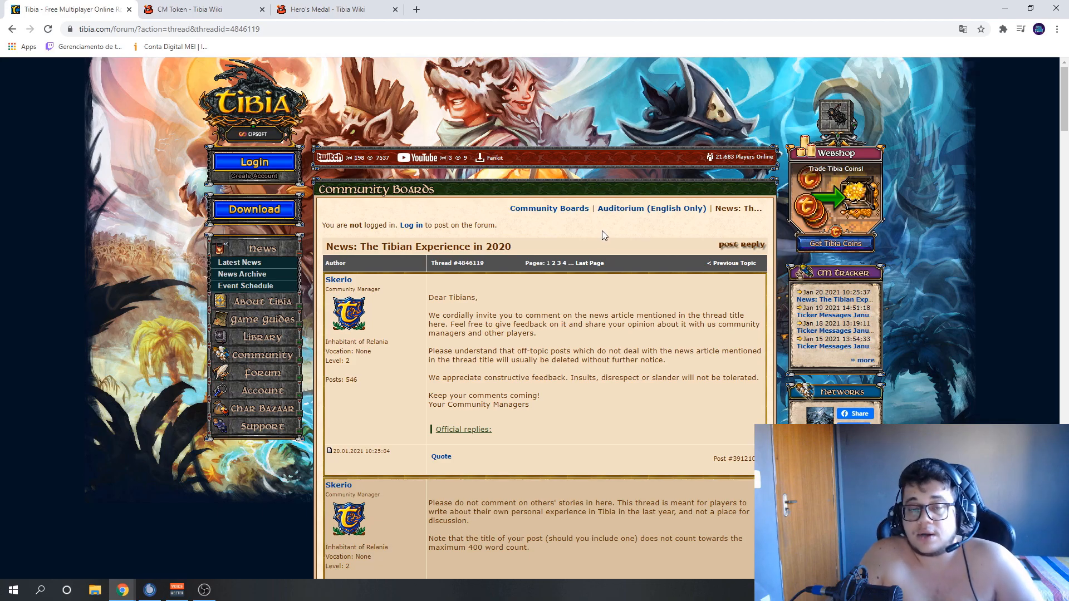
scroll(down, 3)
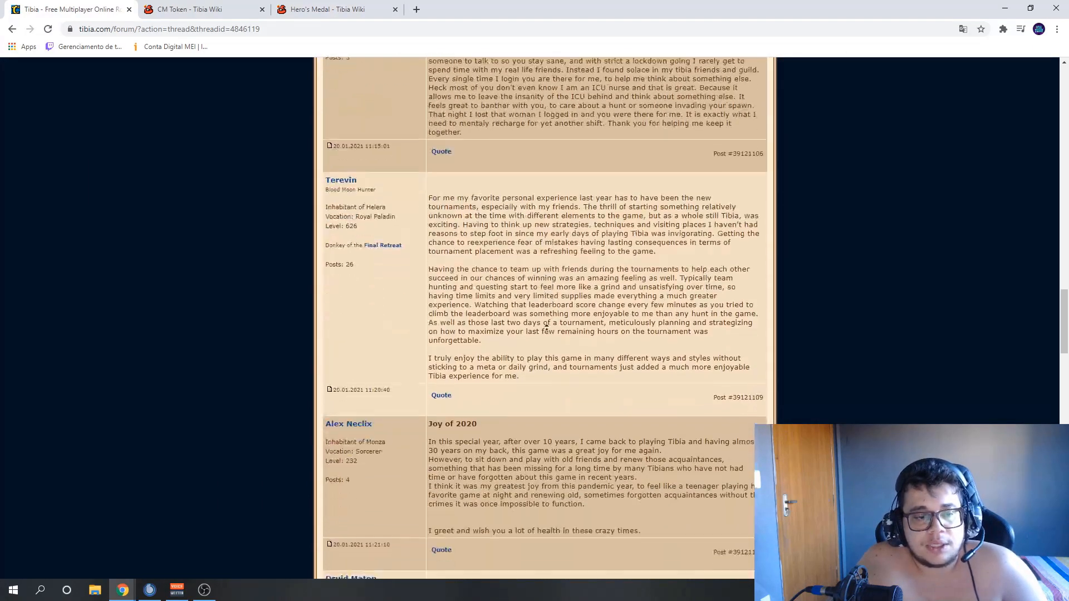
scroll(down, 3)
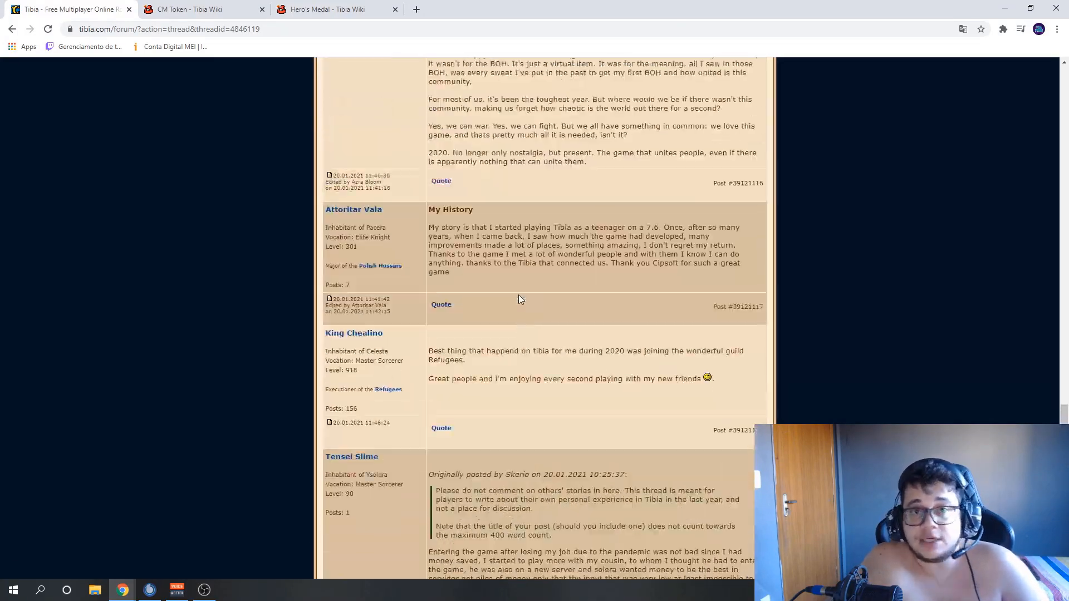
scroll(up, 3)
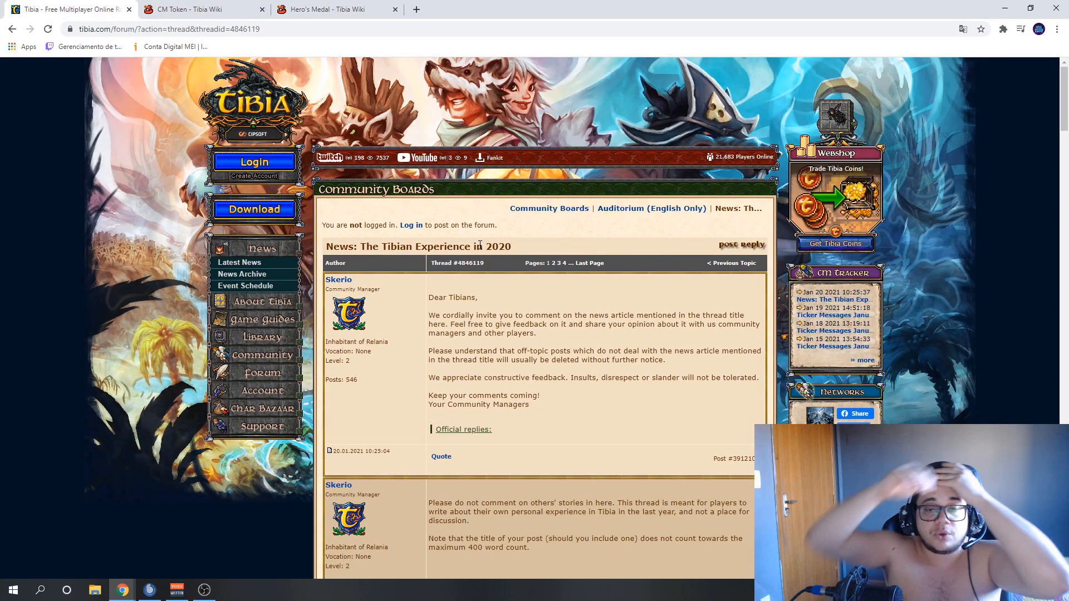
mouse_move(605, 282)
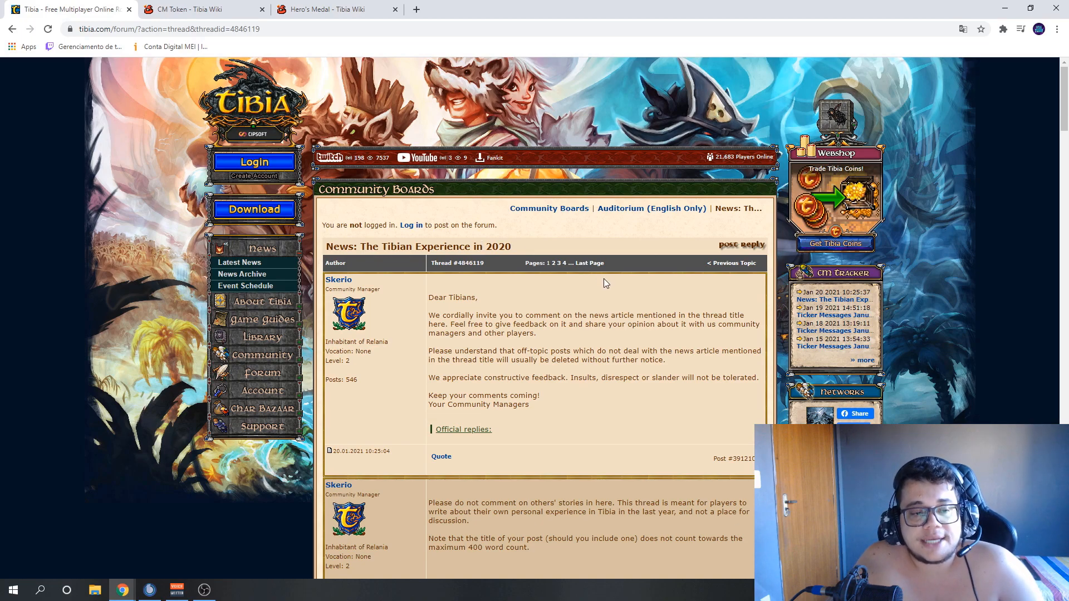
mouse_move(611, 278)
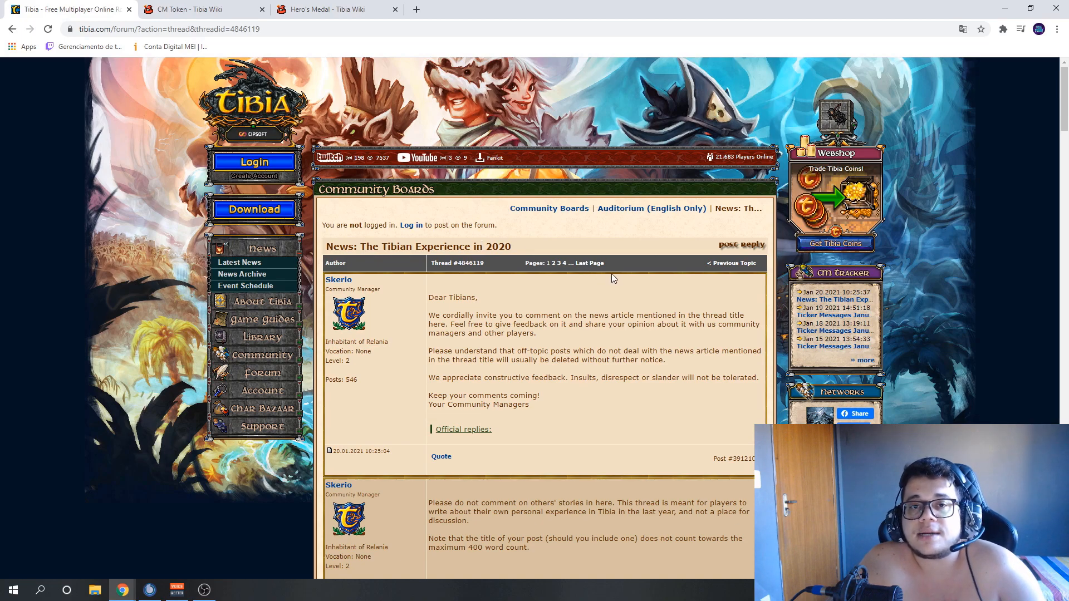